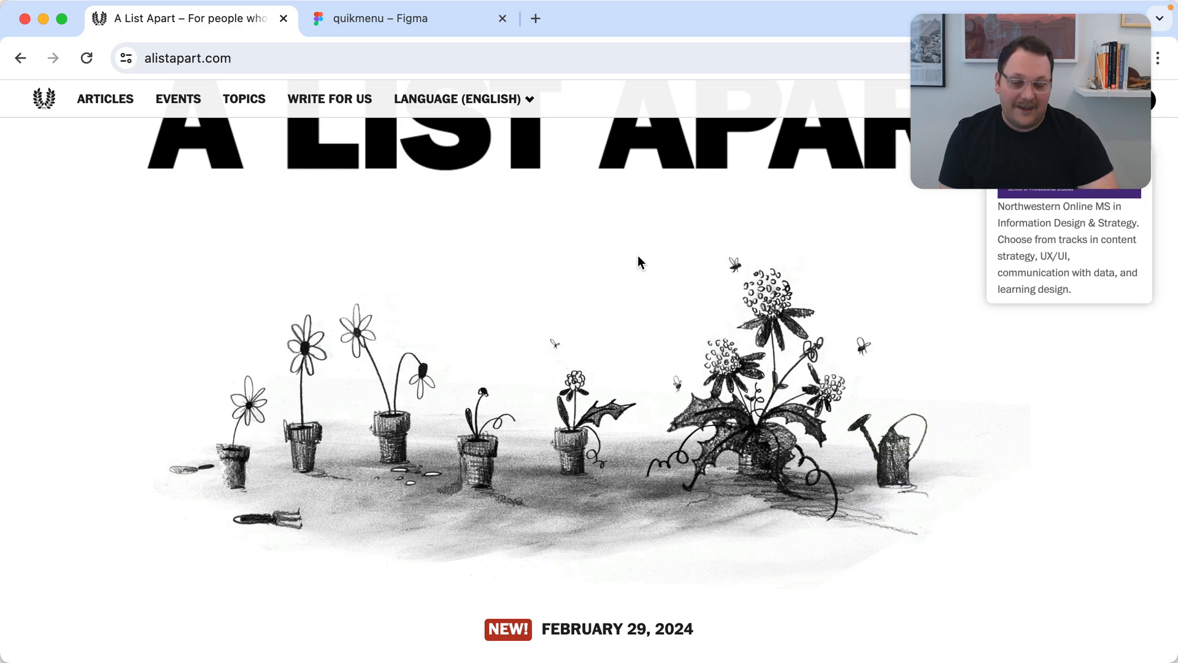
Scroll through the A List Apart article to review the static website's content.
scroll("down", 3)
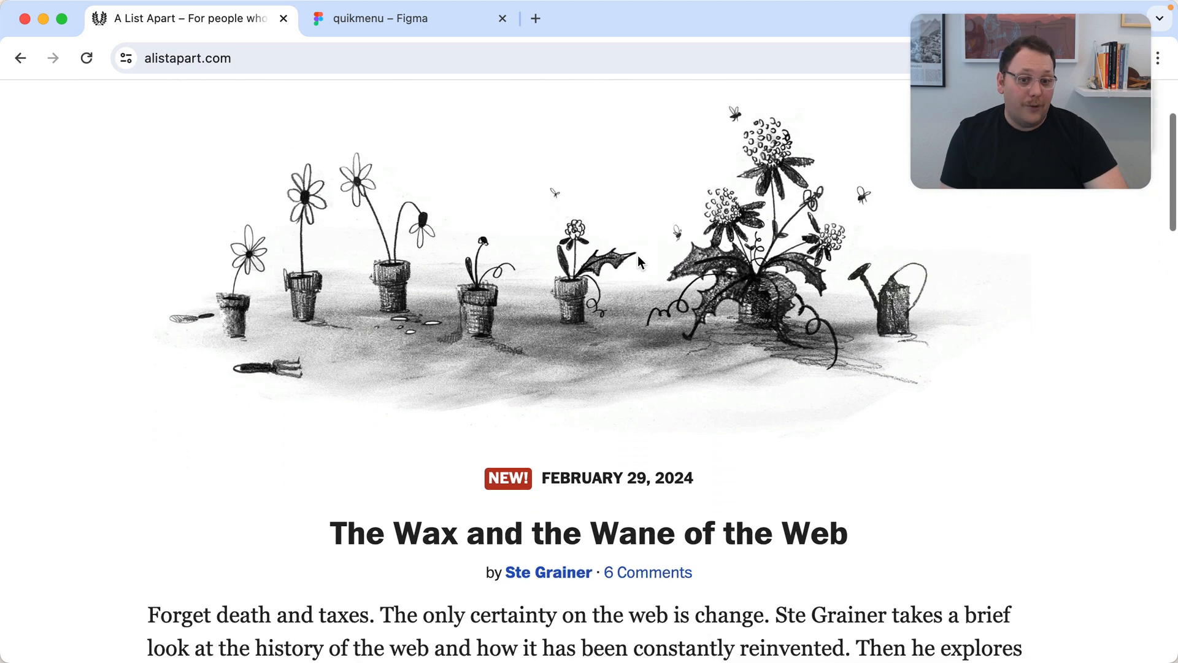
scroll("down", 3)
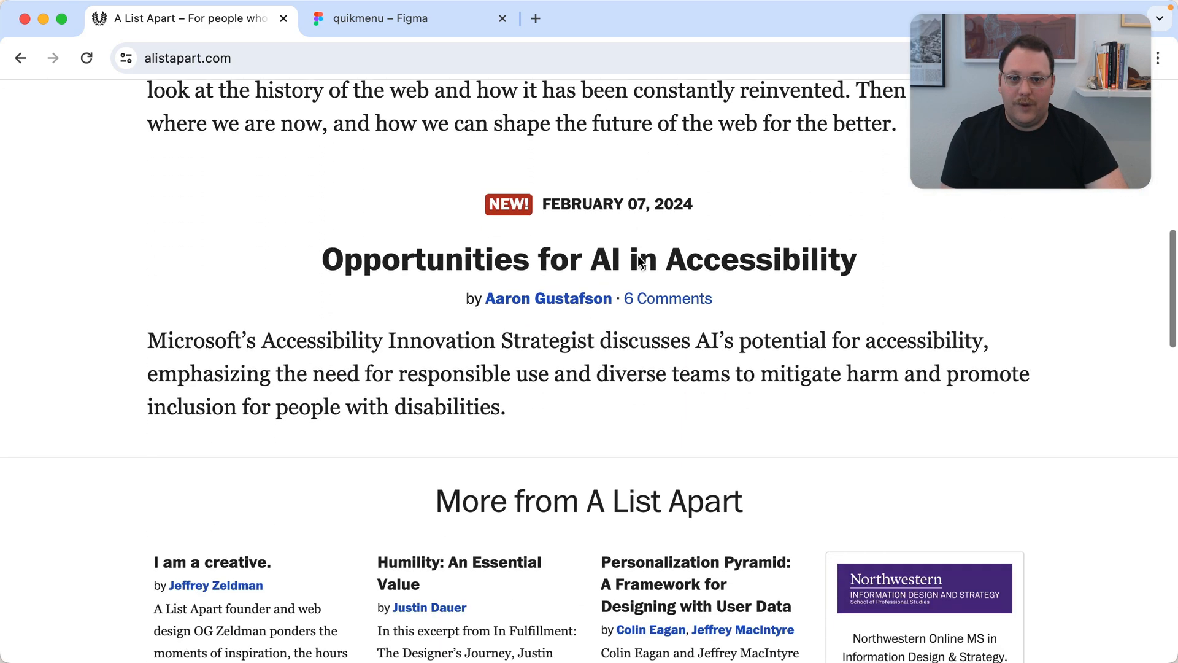
scroll("down", 3)
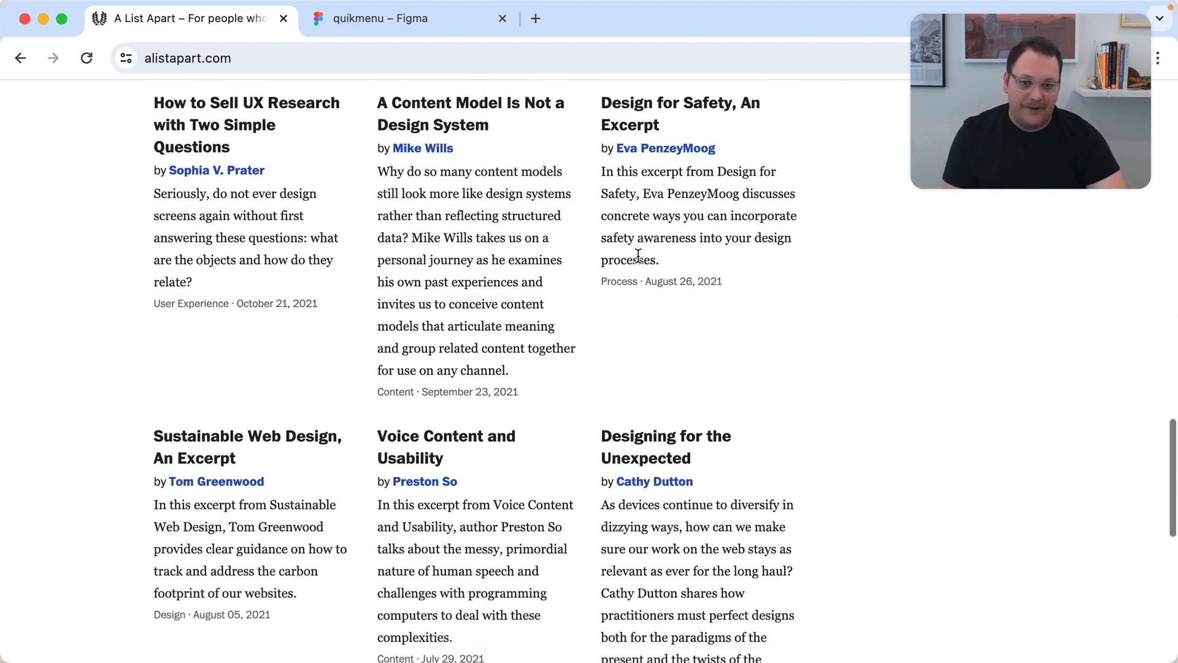
scroll("down", 3)
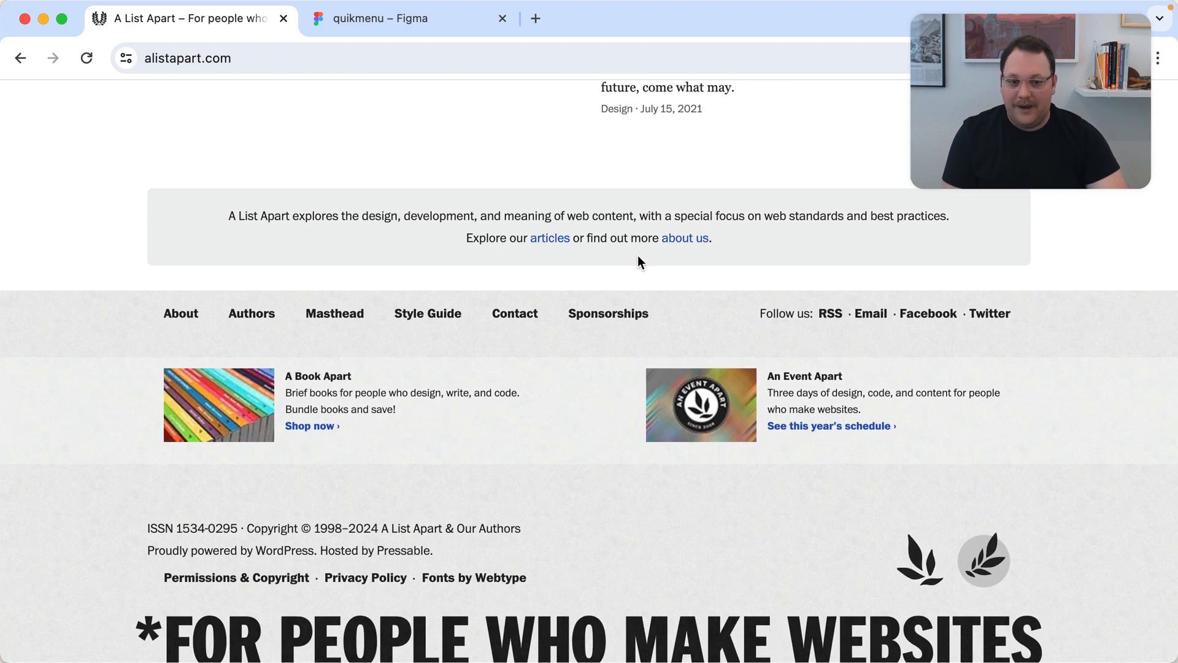
scroll("up", 3)
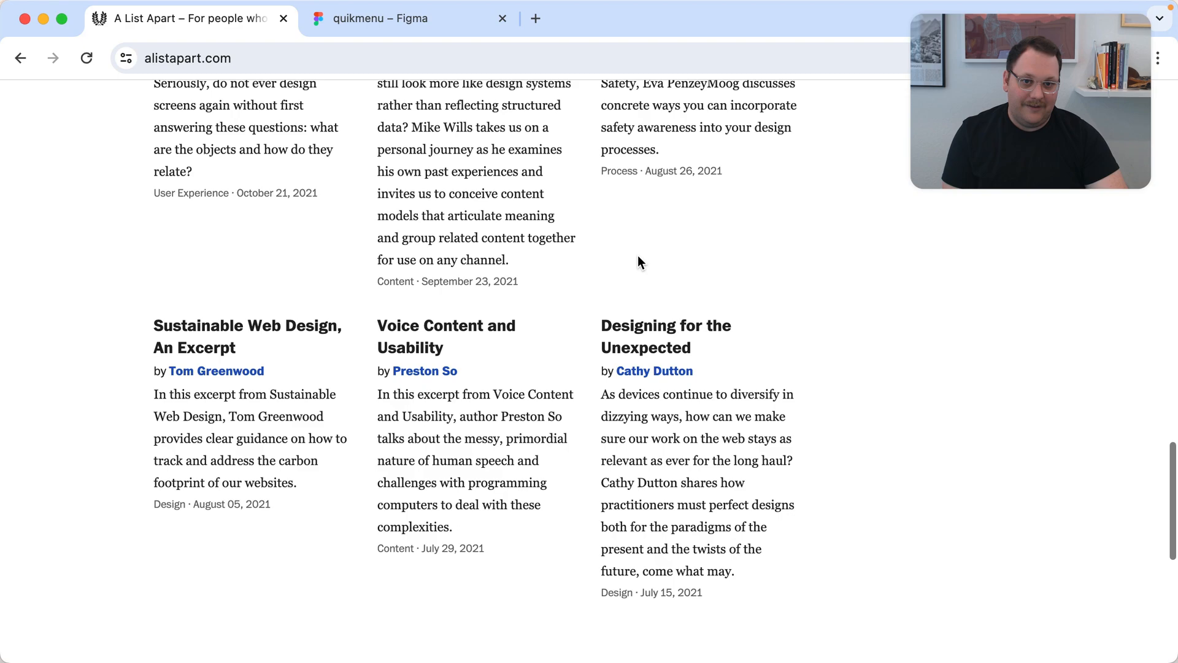
scroll("up", 3)
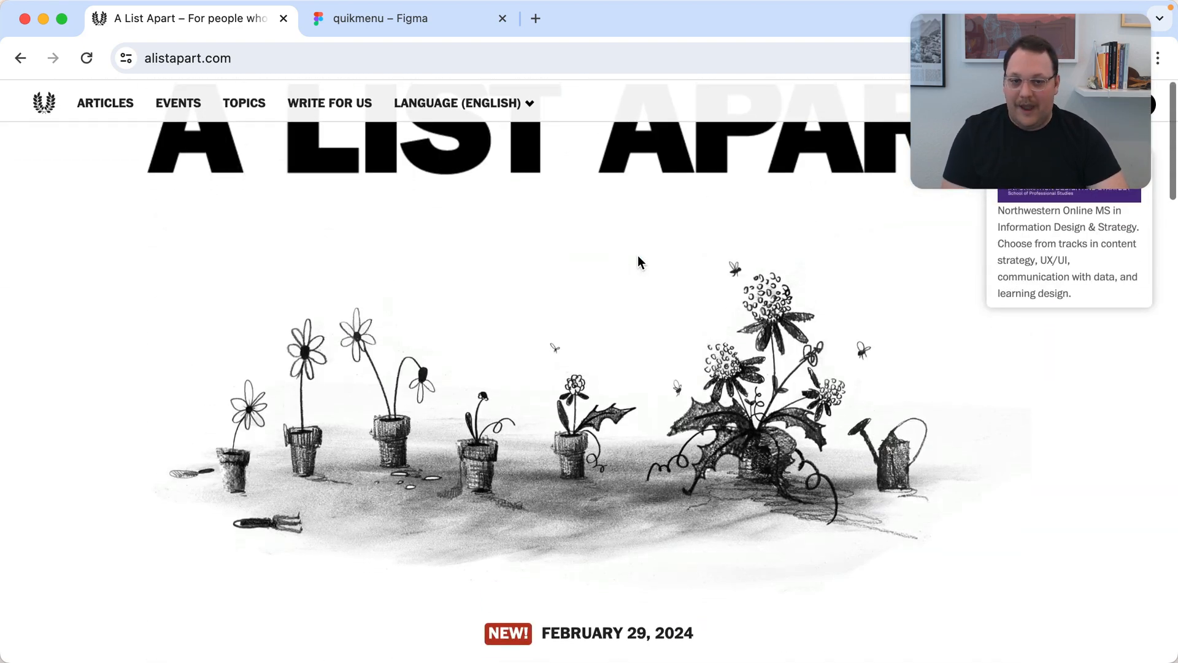
scroll("down", 3)
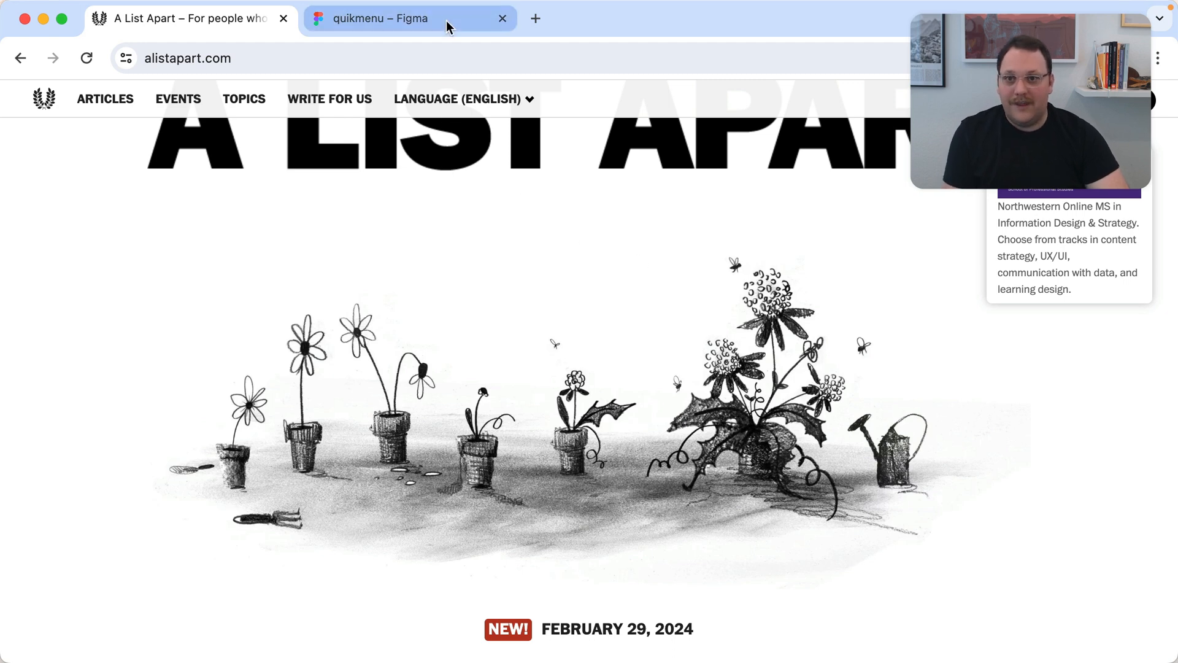
Switch to the quikmenu Figma file and pan the canvas to the landing frame.
left_click(410, 19)
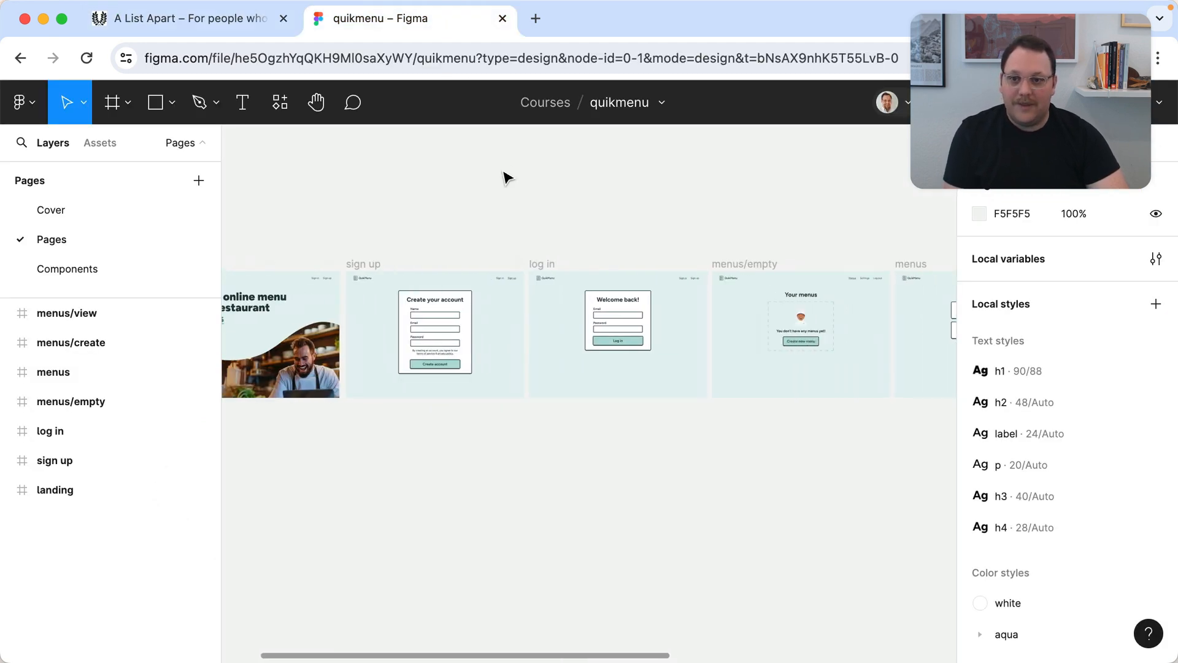
scroll("right", 3)
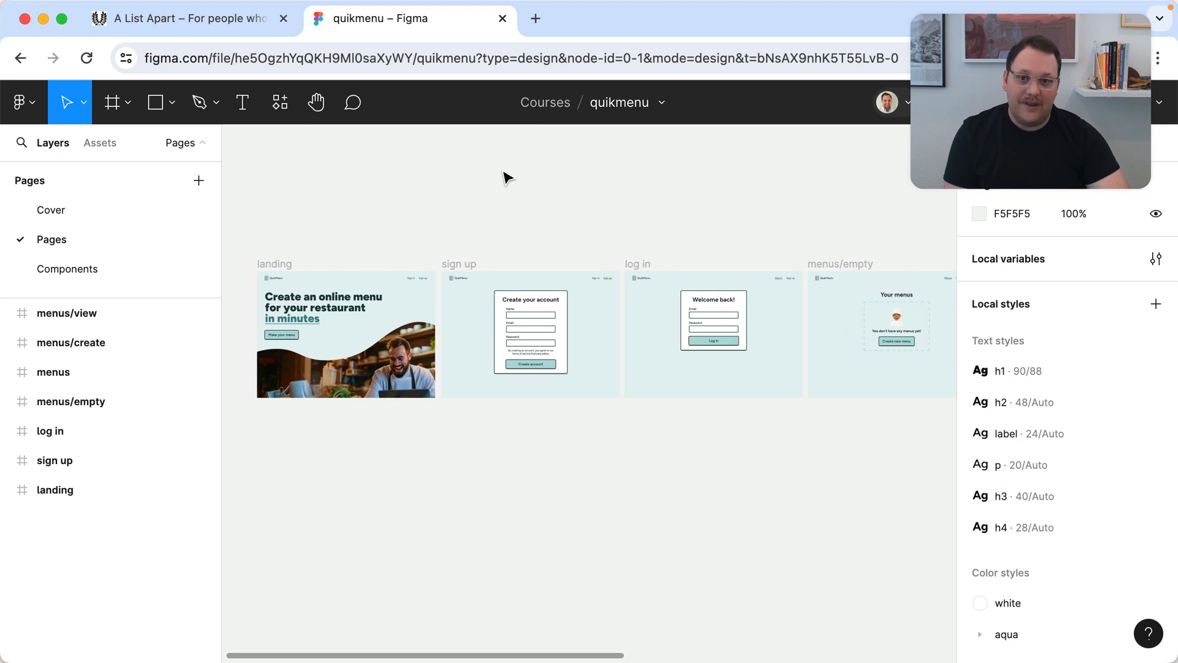